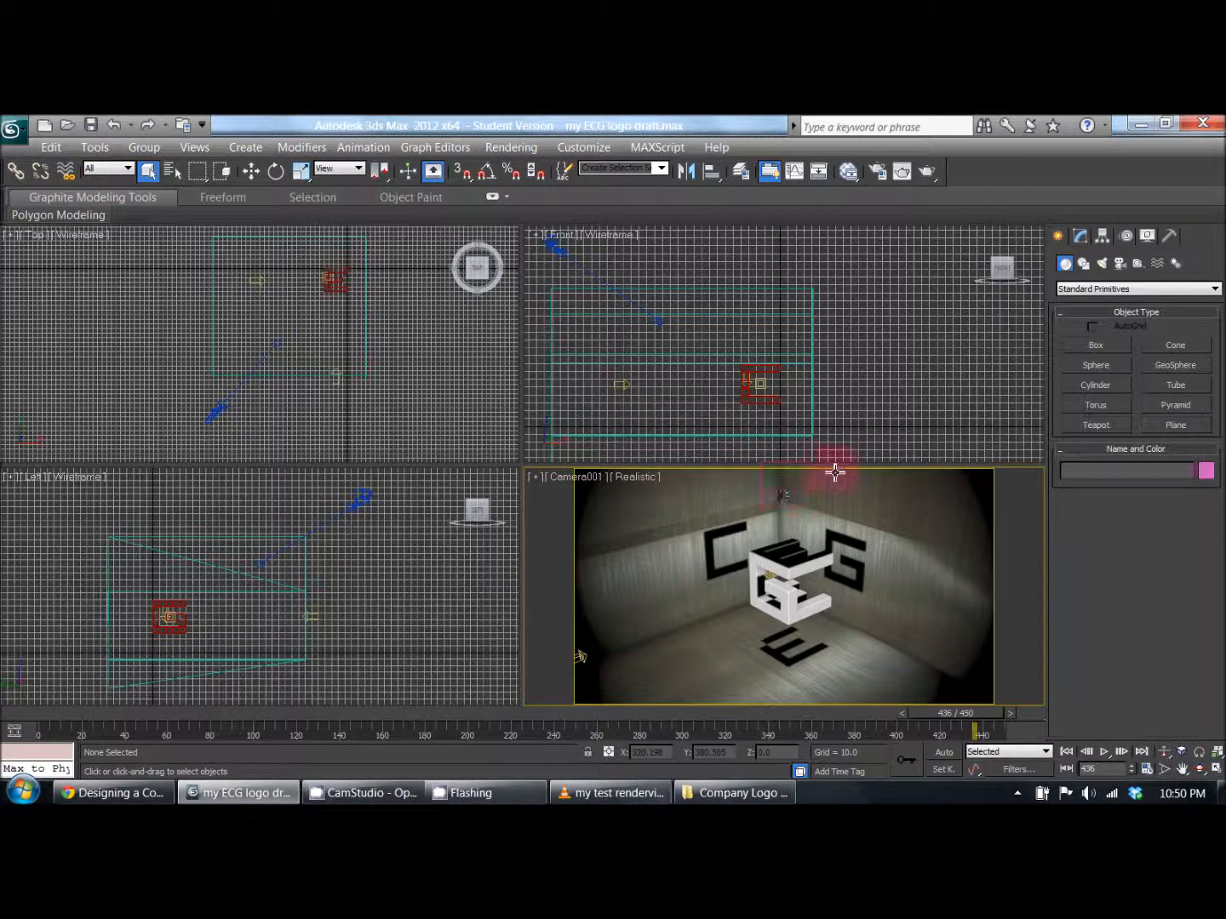
Maximize the Camera001 viewport so the ECG logo scene fills the workspace
{"action": "left_click", "coordinate": [256, 286]}
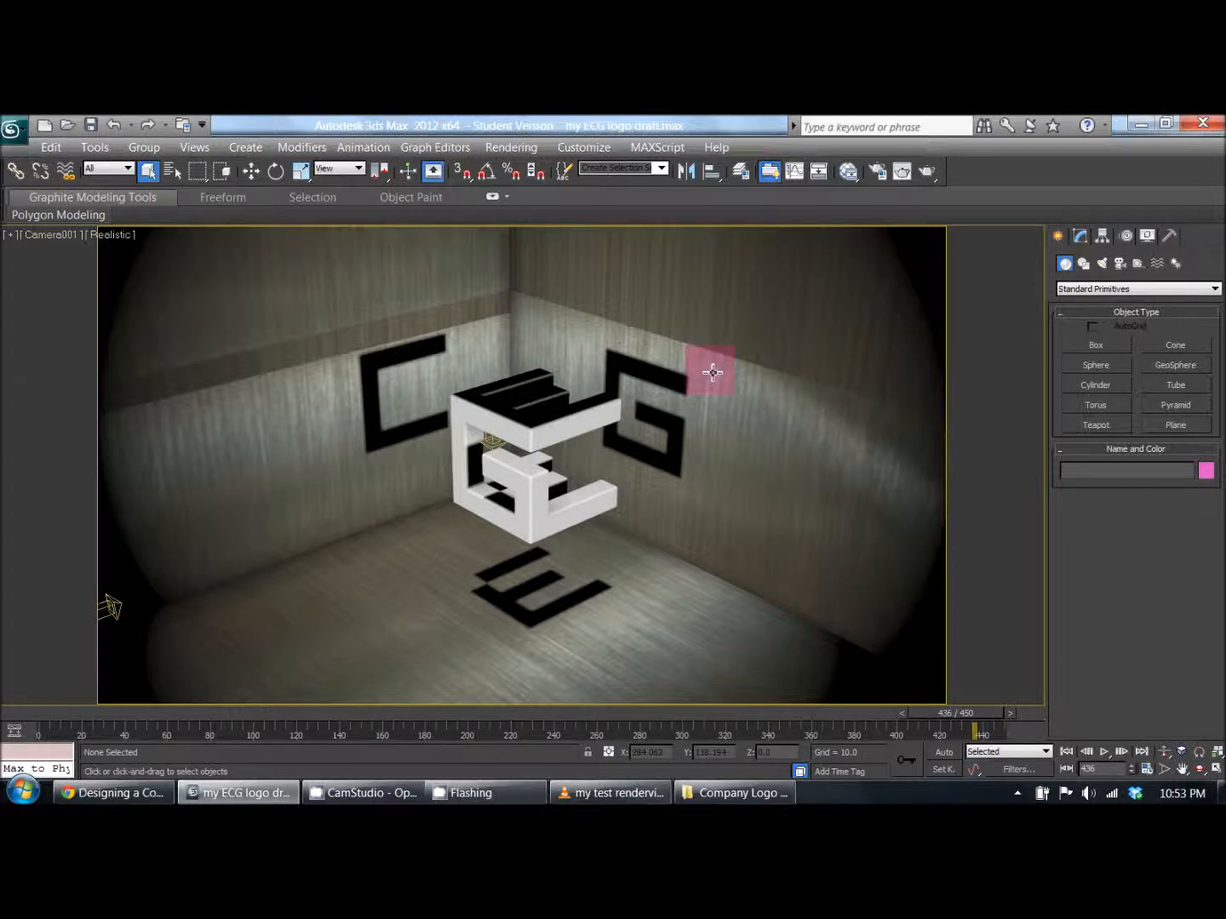
Switch to the 'my test rendervid' VLC window showing the rendered AVI
{"action": "left_click", "coordinate": [609, 793]}
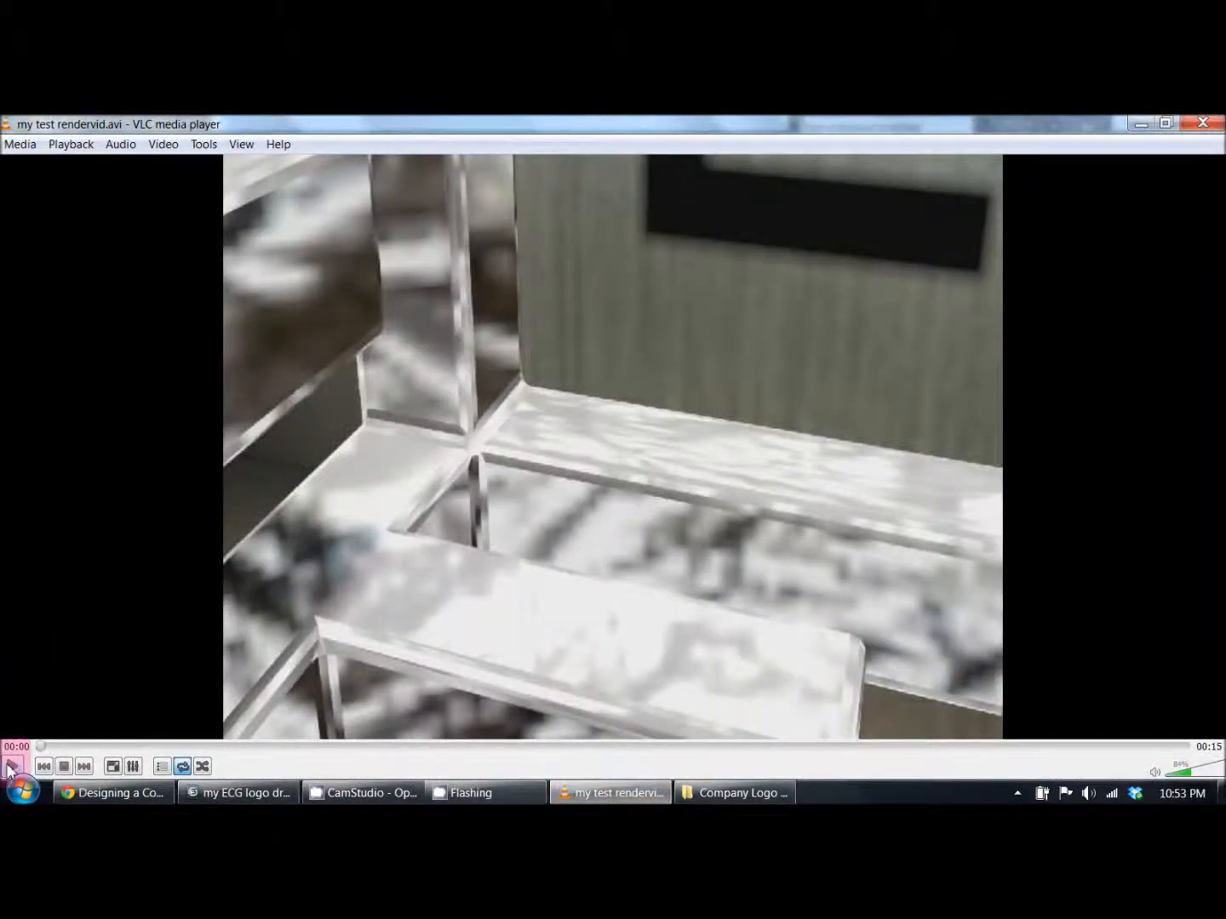
Play the test render full screen in VLC
{"action": "left_click", "coordinate": [12, 766]}
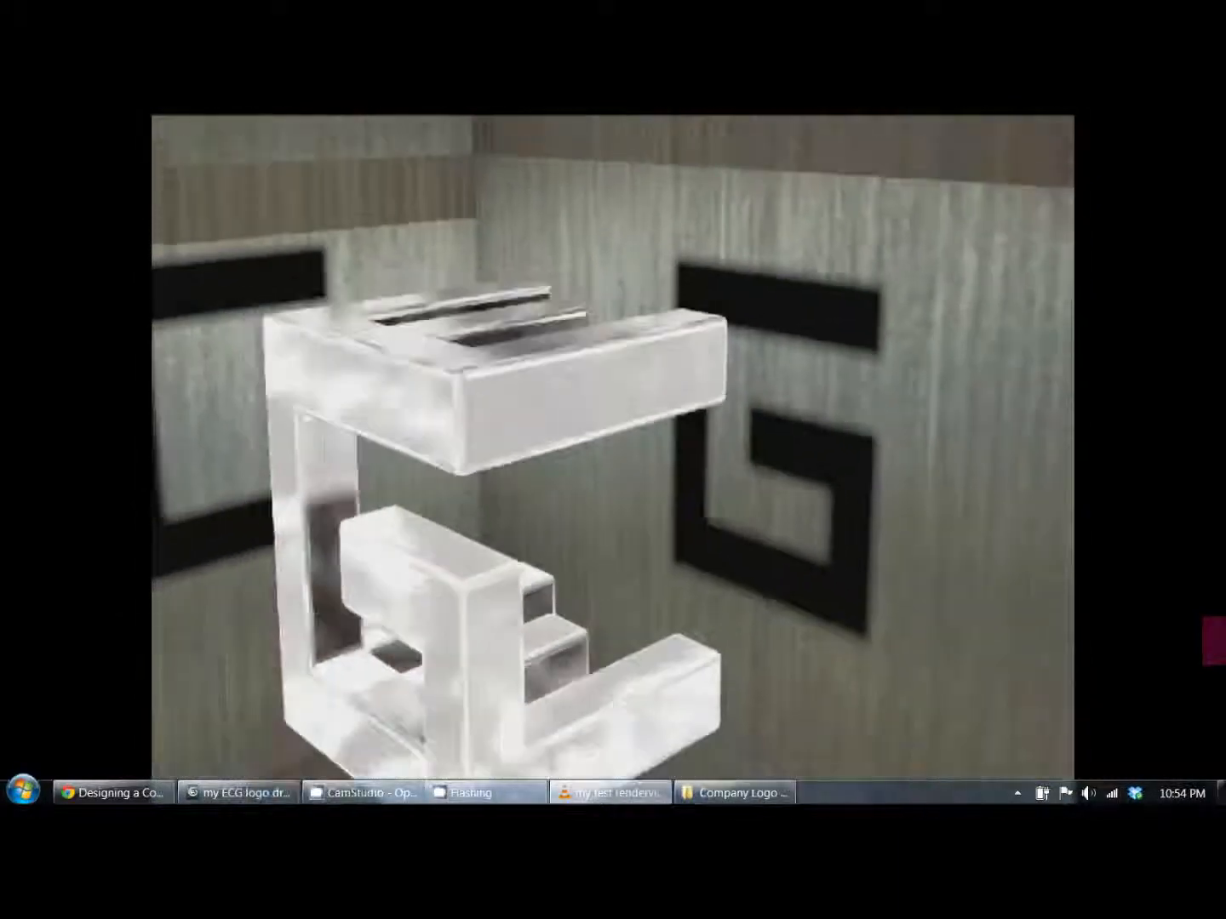
Return the VLC test render to its normal window
{"action": "left_click", "coordinate": [609, 793]}
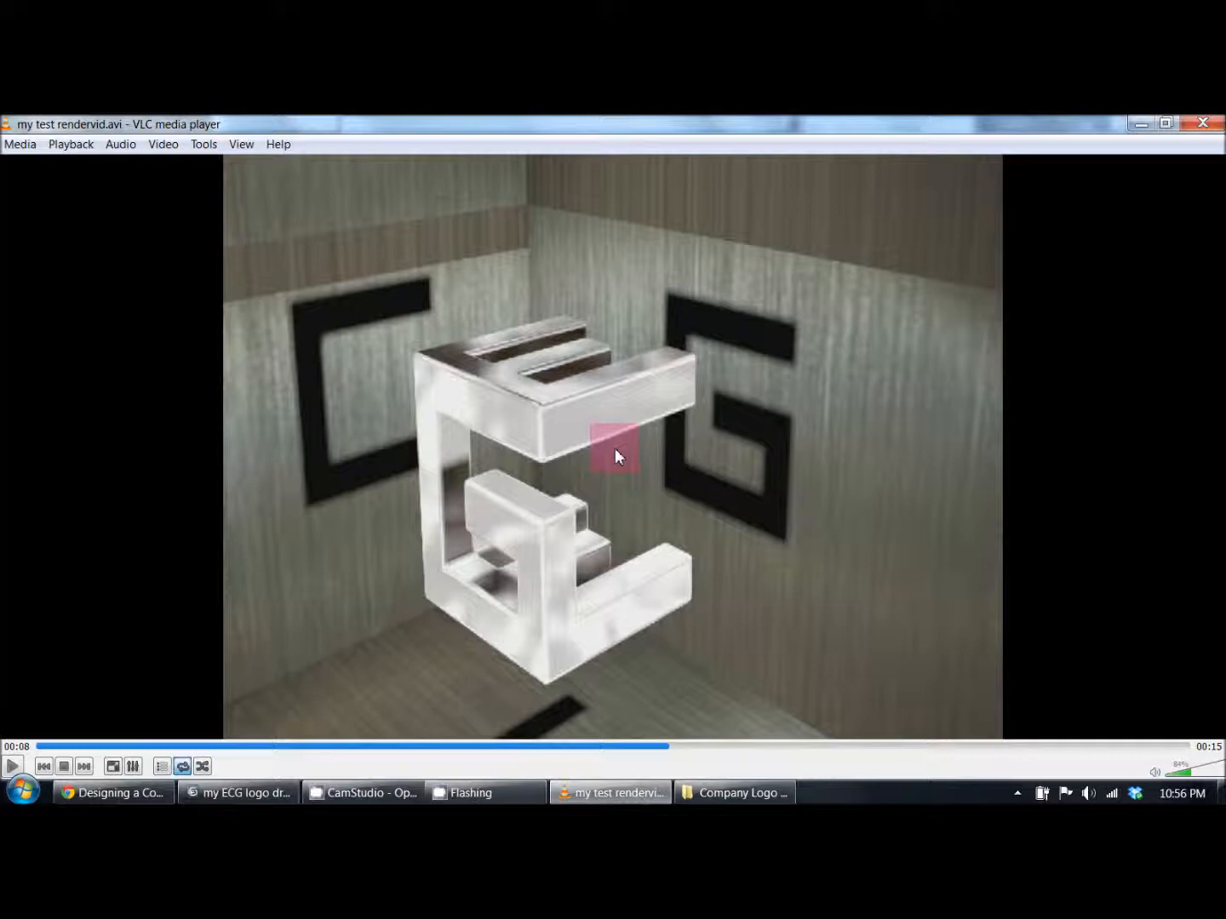